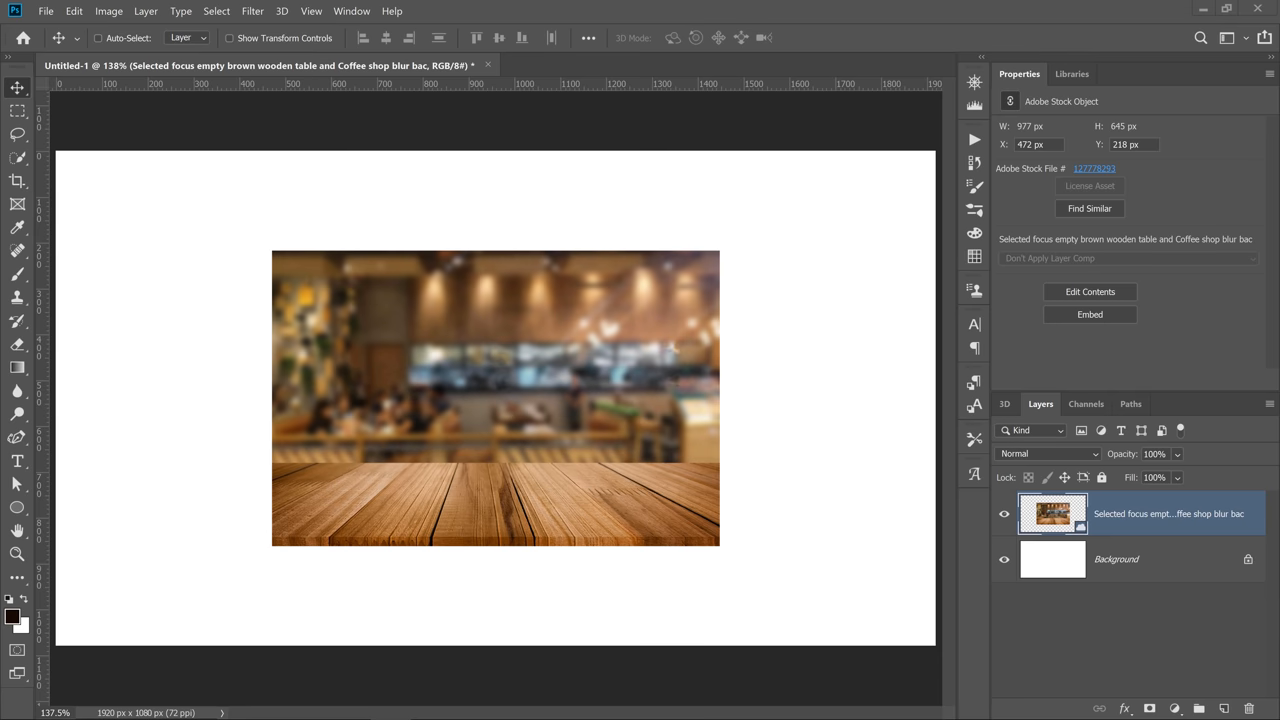
mouse_move(650, 380)
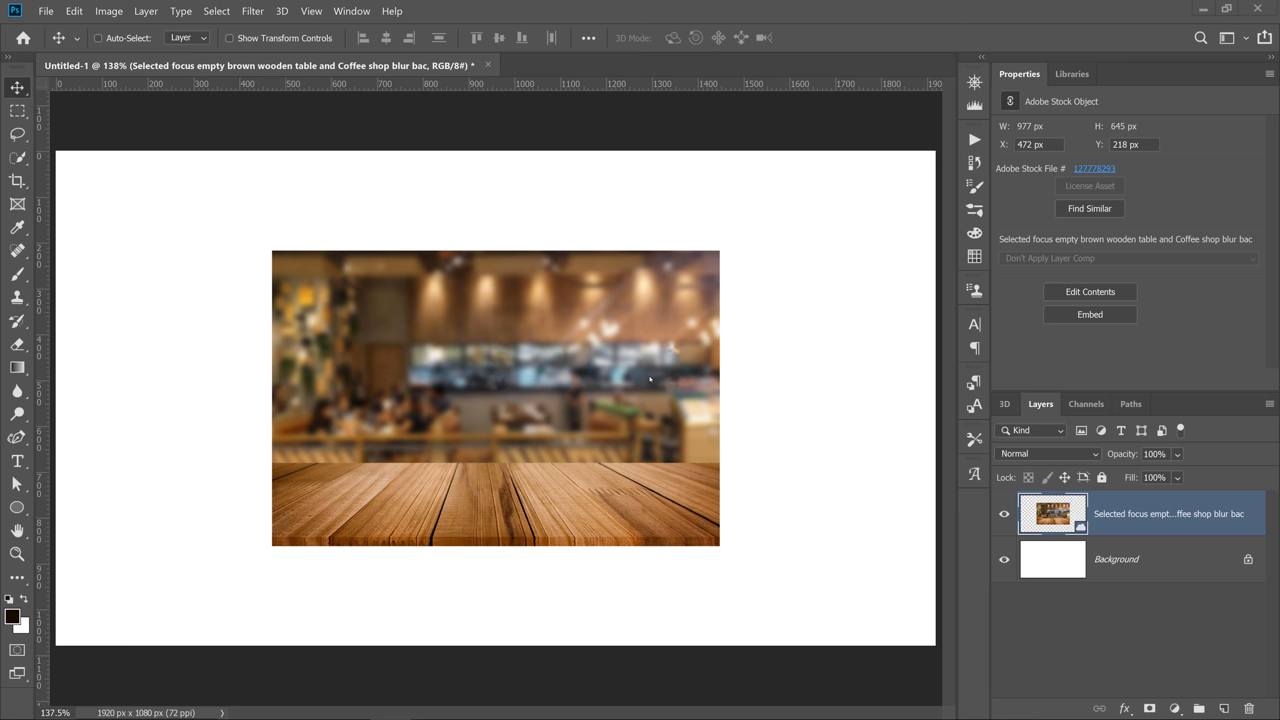
Free-transform the coffee-shop photo with Ctrl+T, squashing it then scaling it to about half size proportionally.
key(ctrl+t)
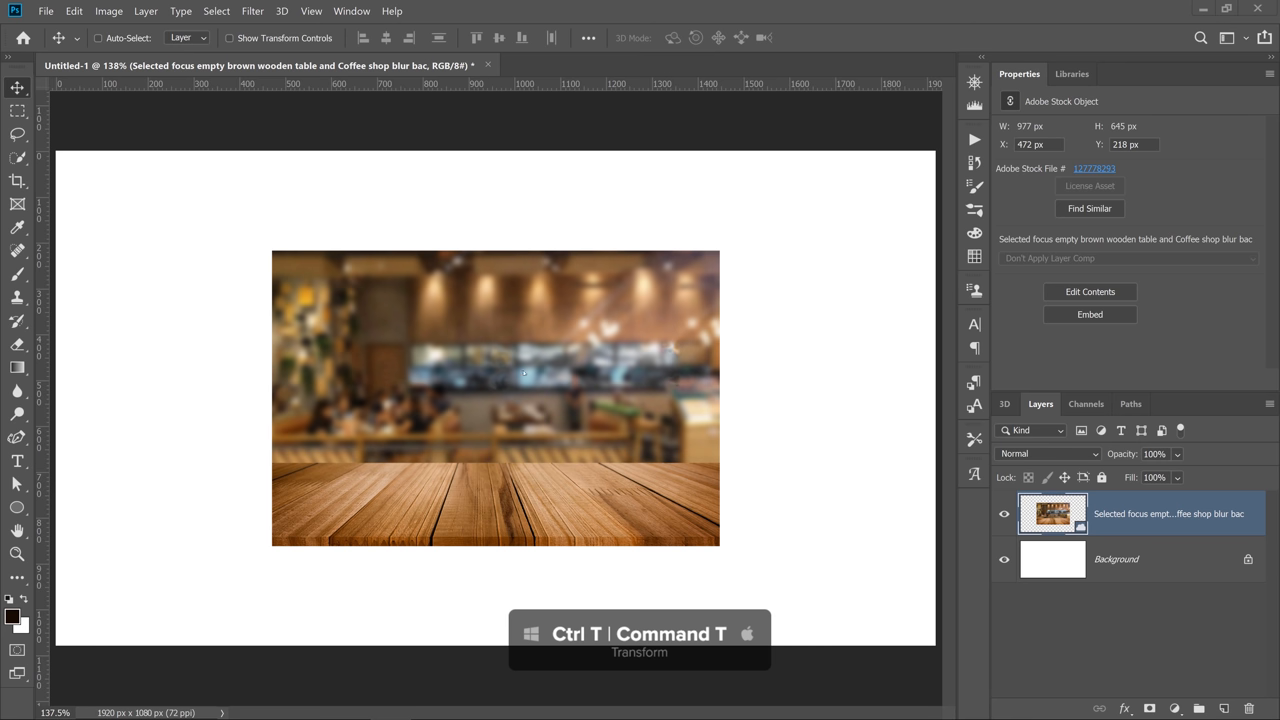
key(ctrl+t)
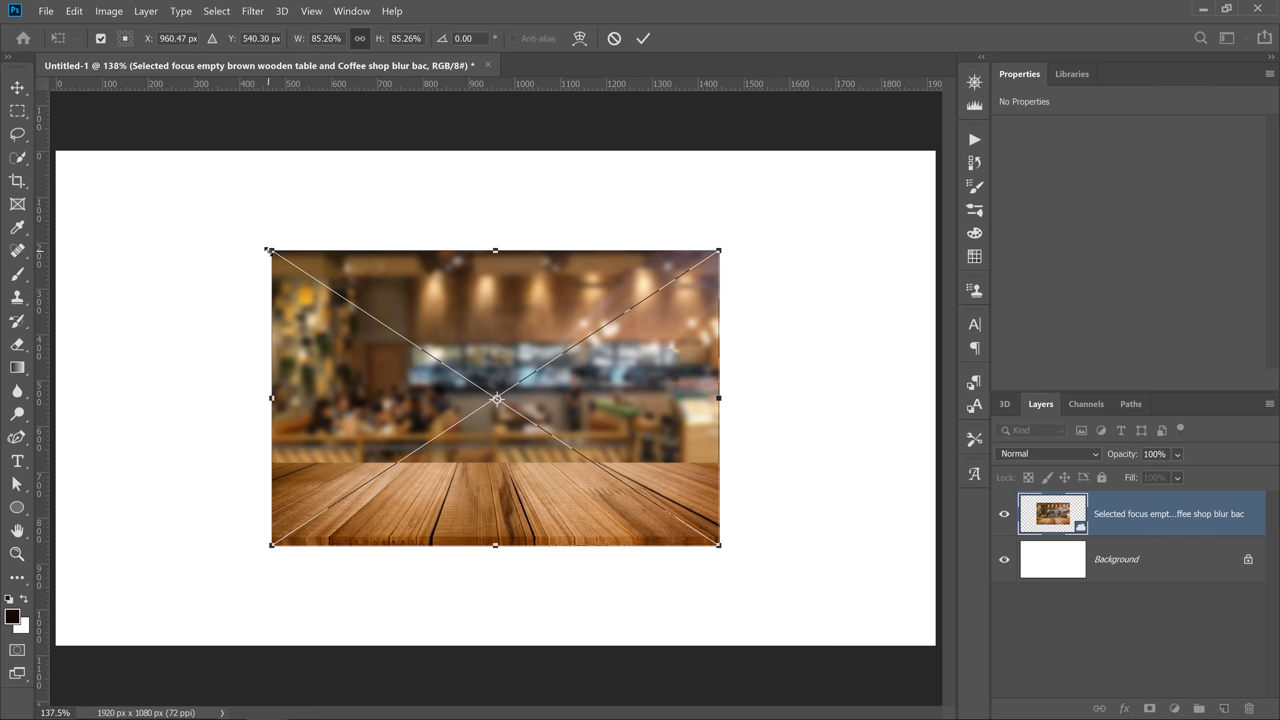
drag(270, 250, 464, 378)
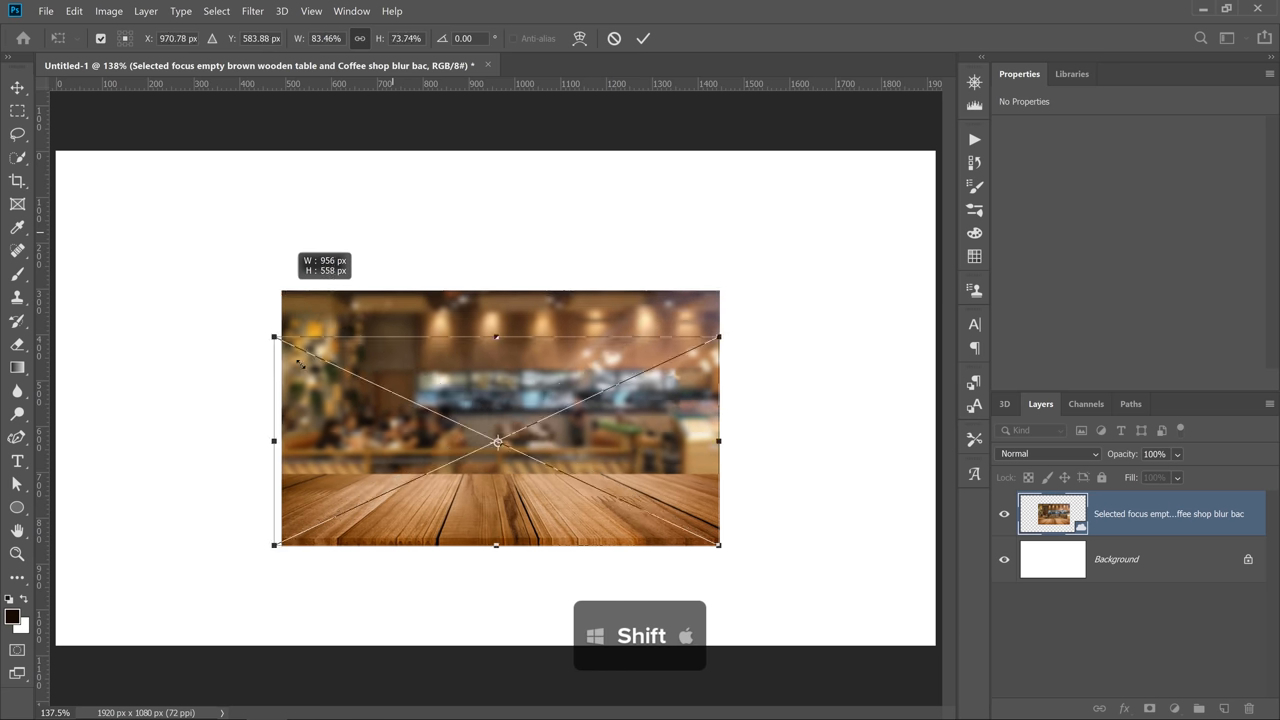
drag(276, 336, 308, 252)
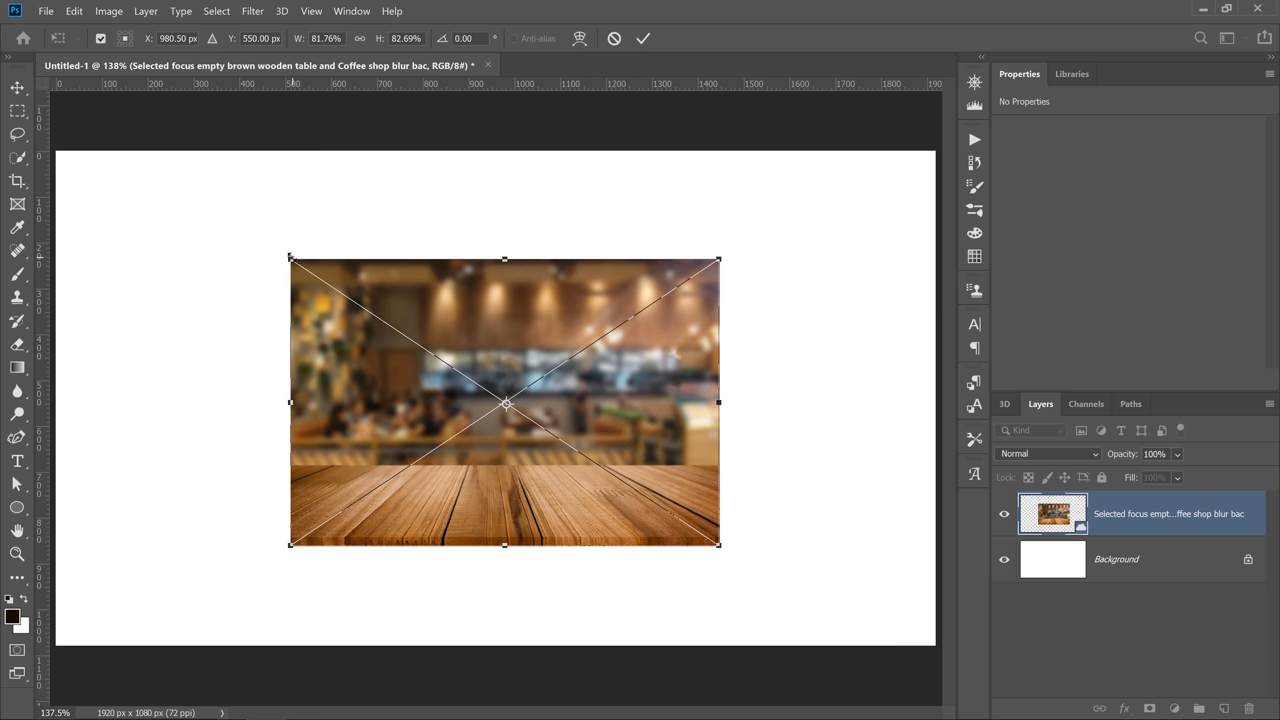
drag(292, 258, 344, 300)
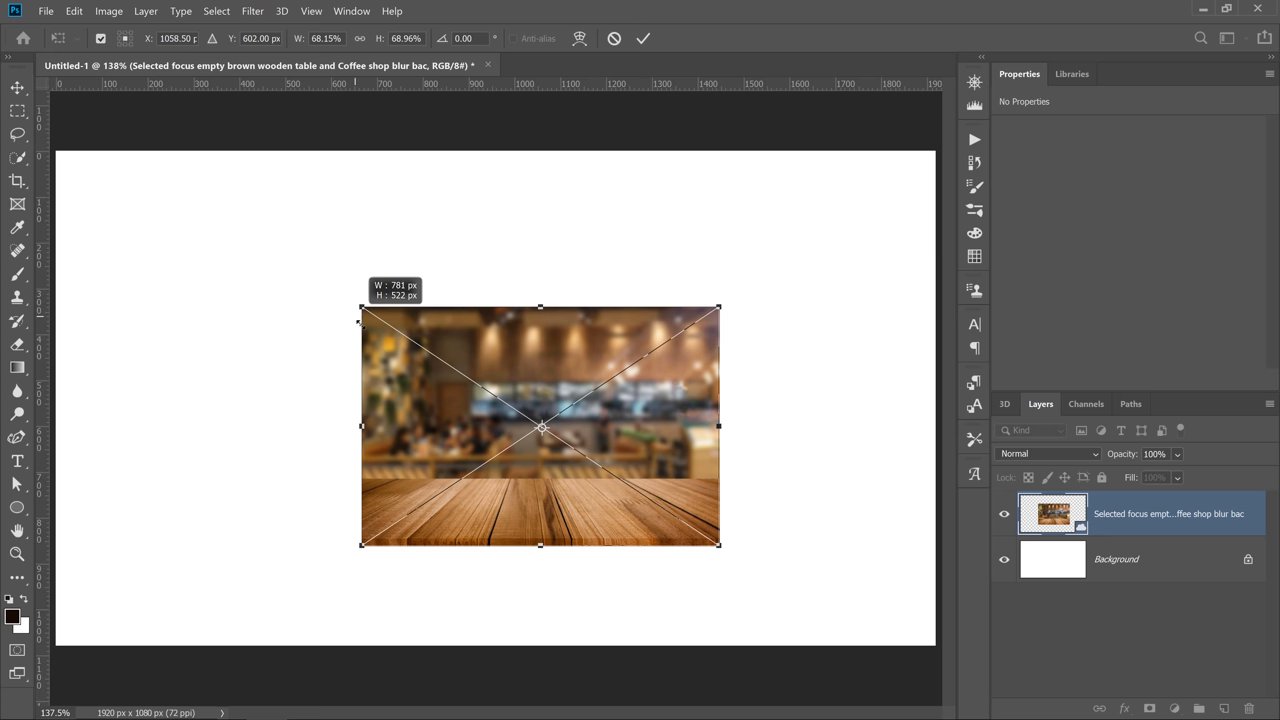
drag(362, 306, 296, 264)
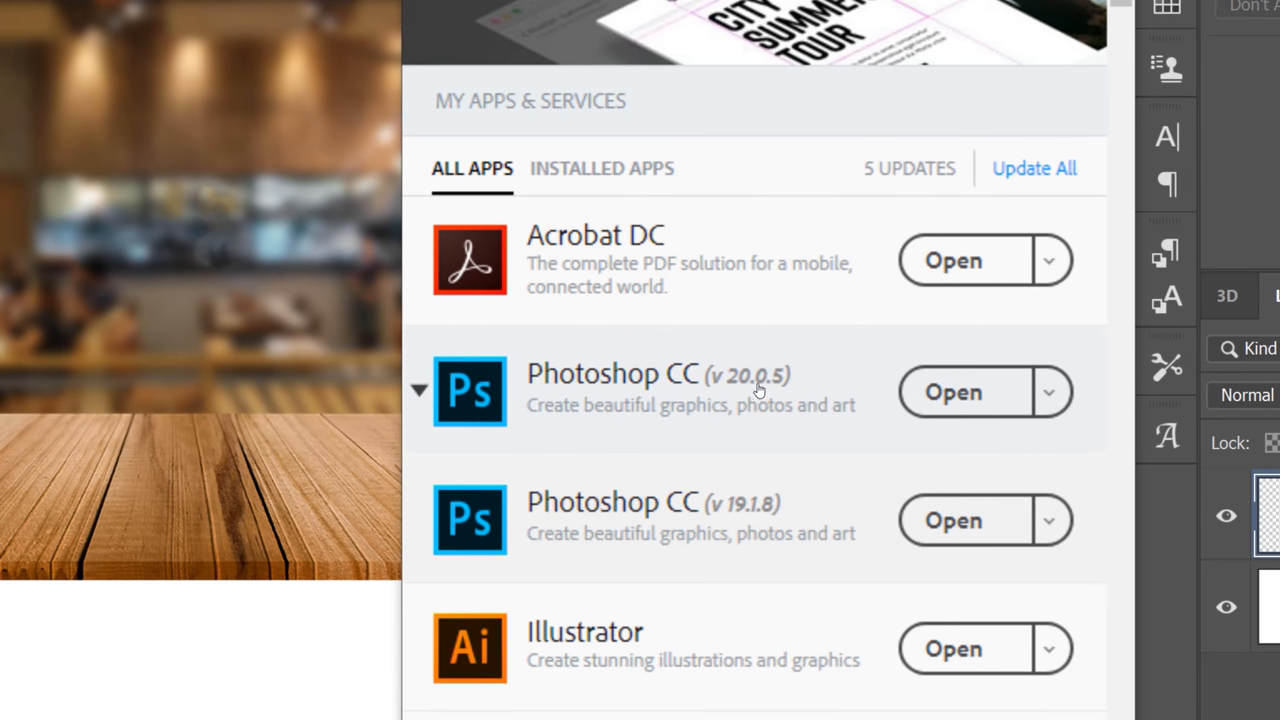
mouse_move(778, 388)
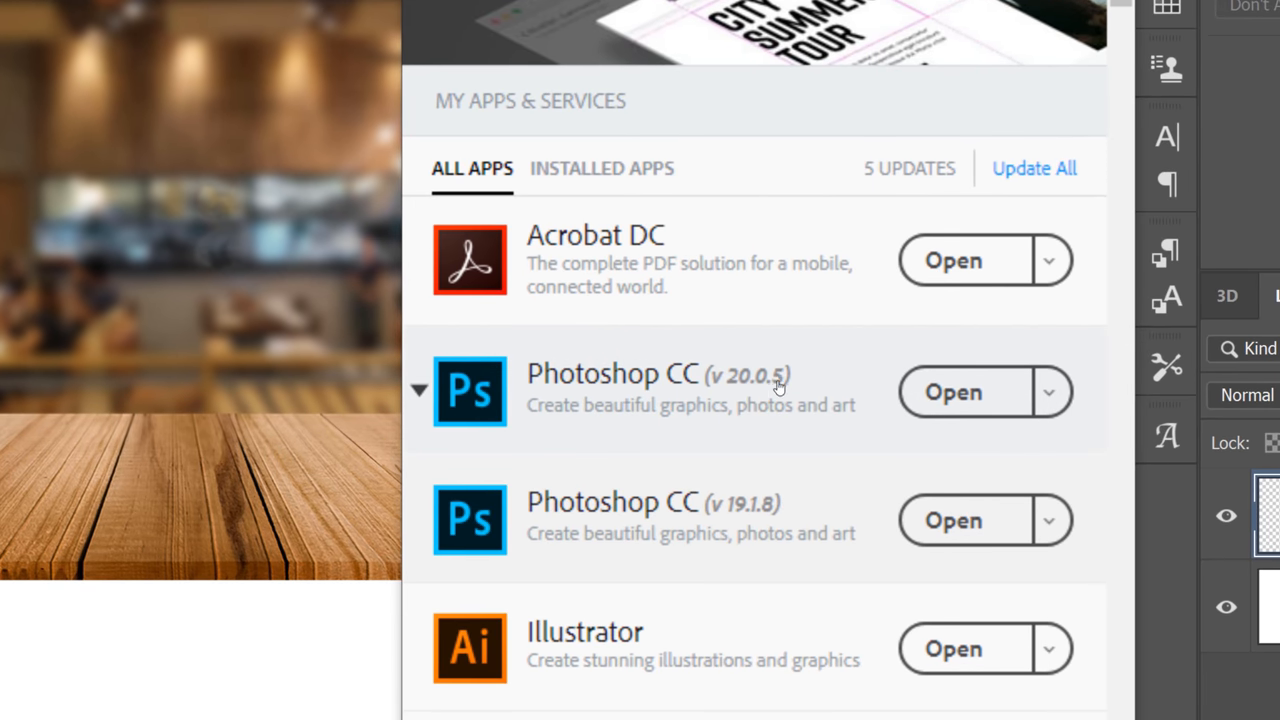
mouse_move(844, 380)
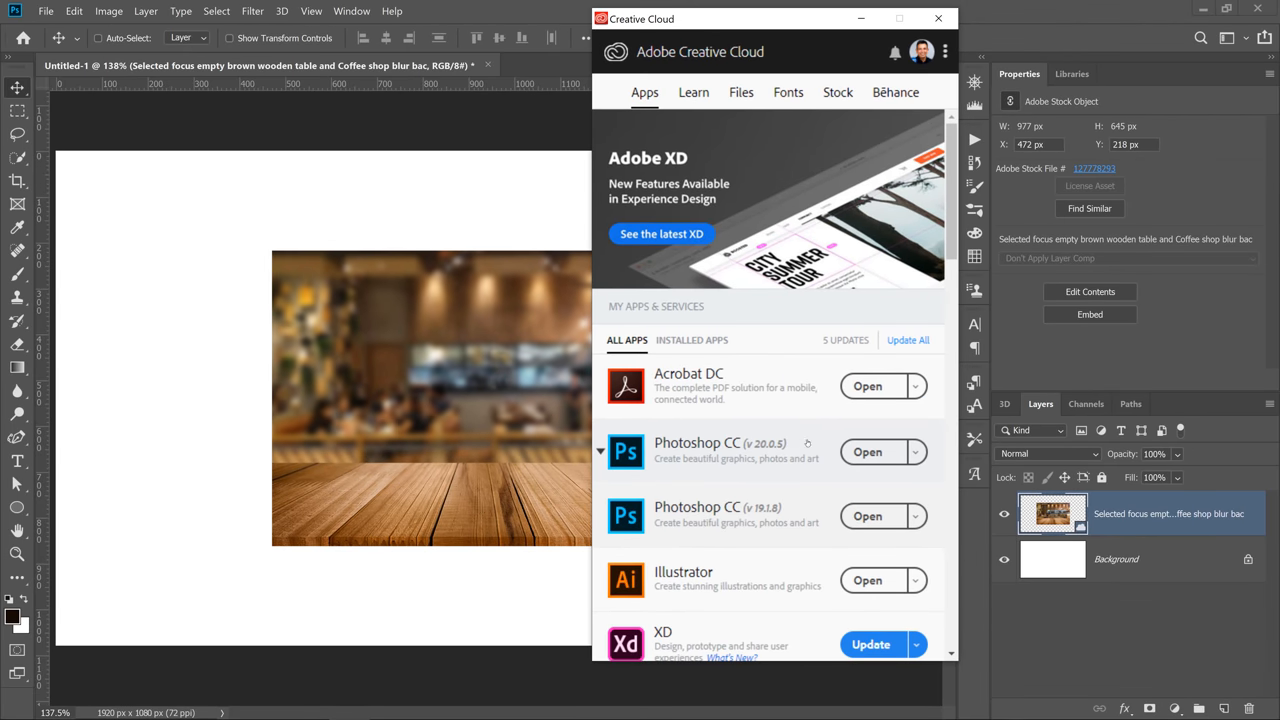
Enable 'Use Legacy Free Transform' in General Preferences (Ctrl+K) and confirm with OK.
click(938, 18)
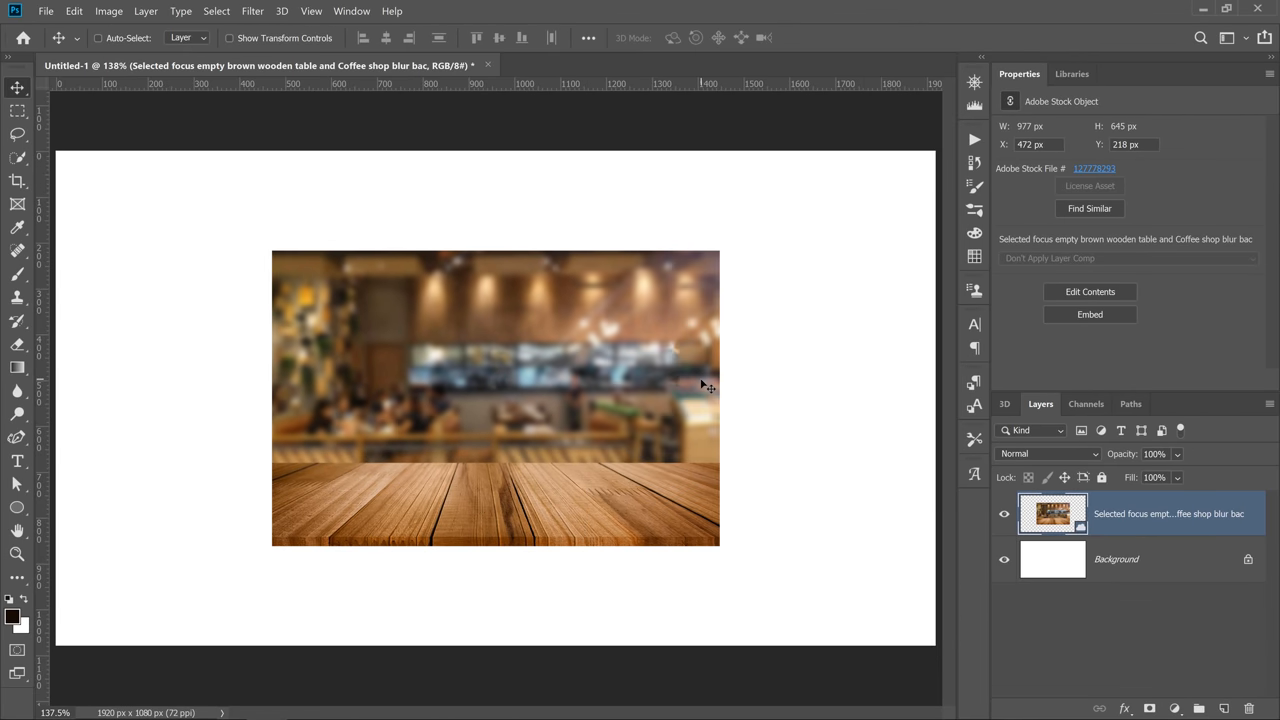
key(ctrl+k)
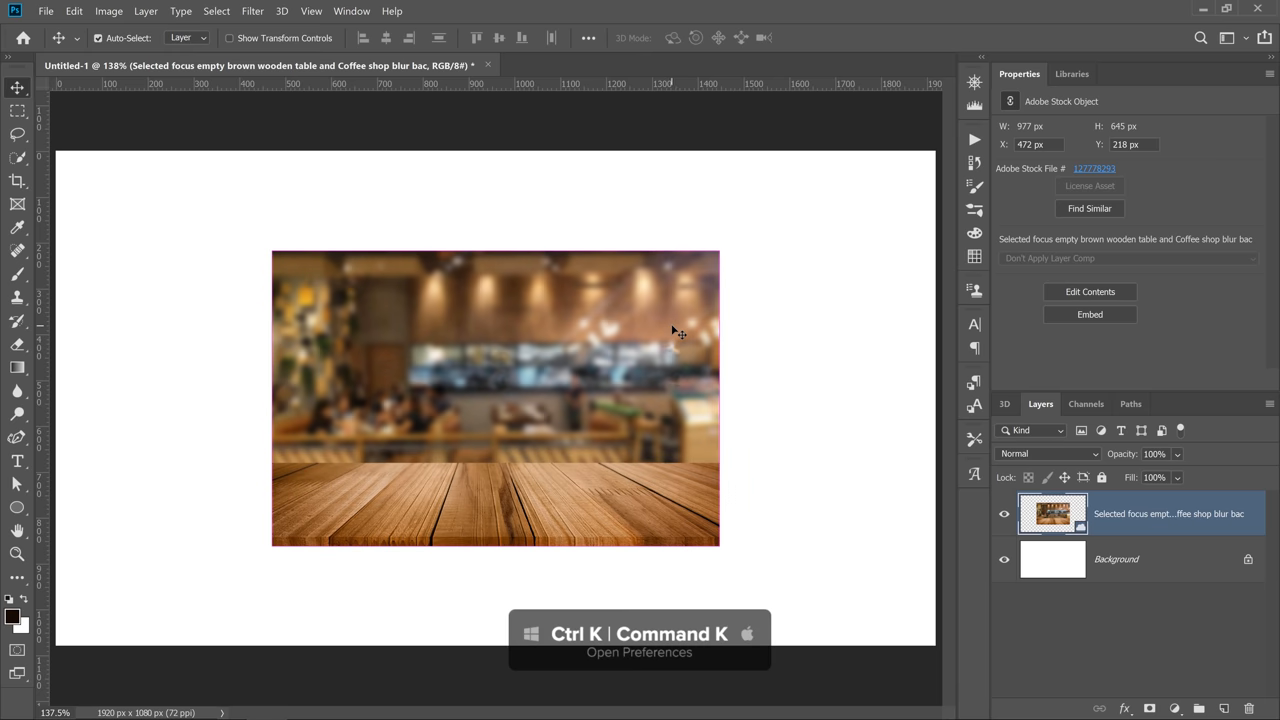
key(ctrl+k)
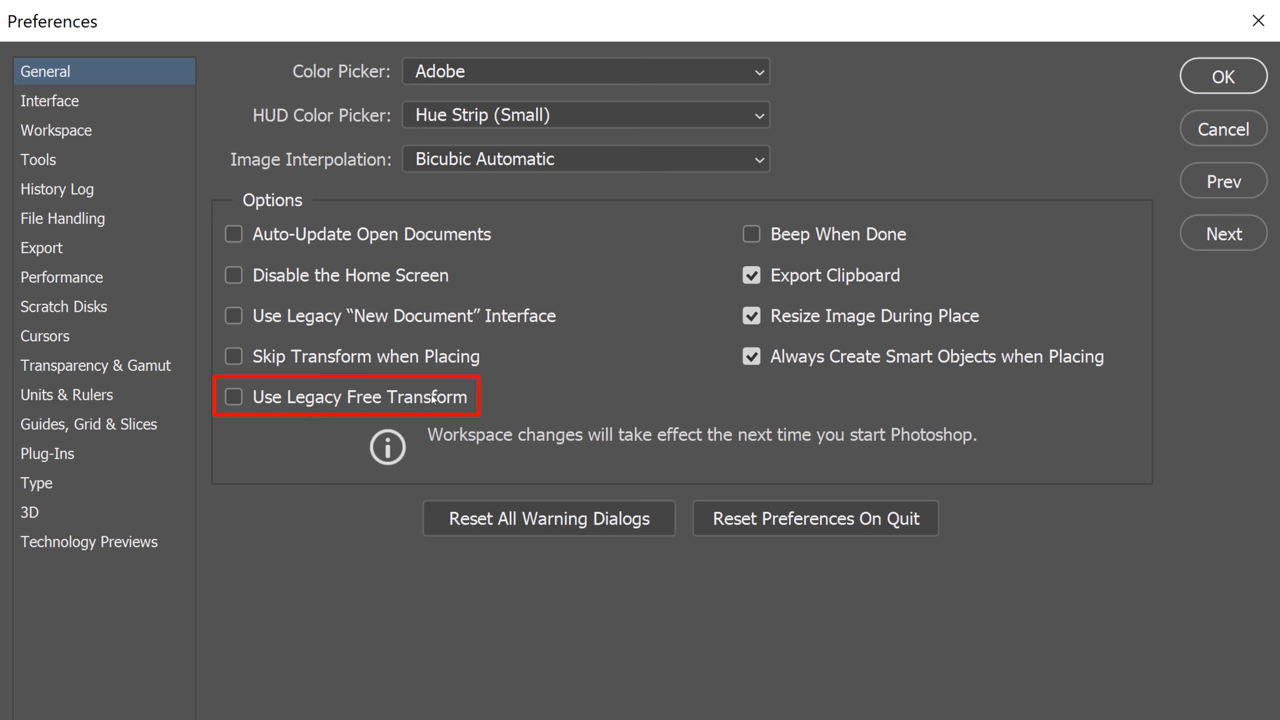
click(232, 396)
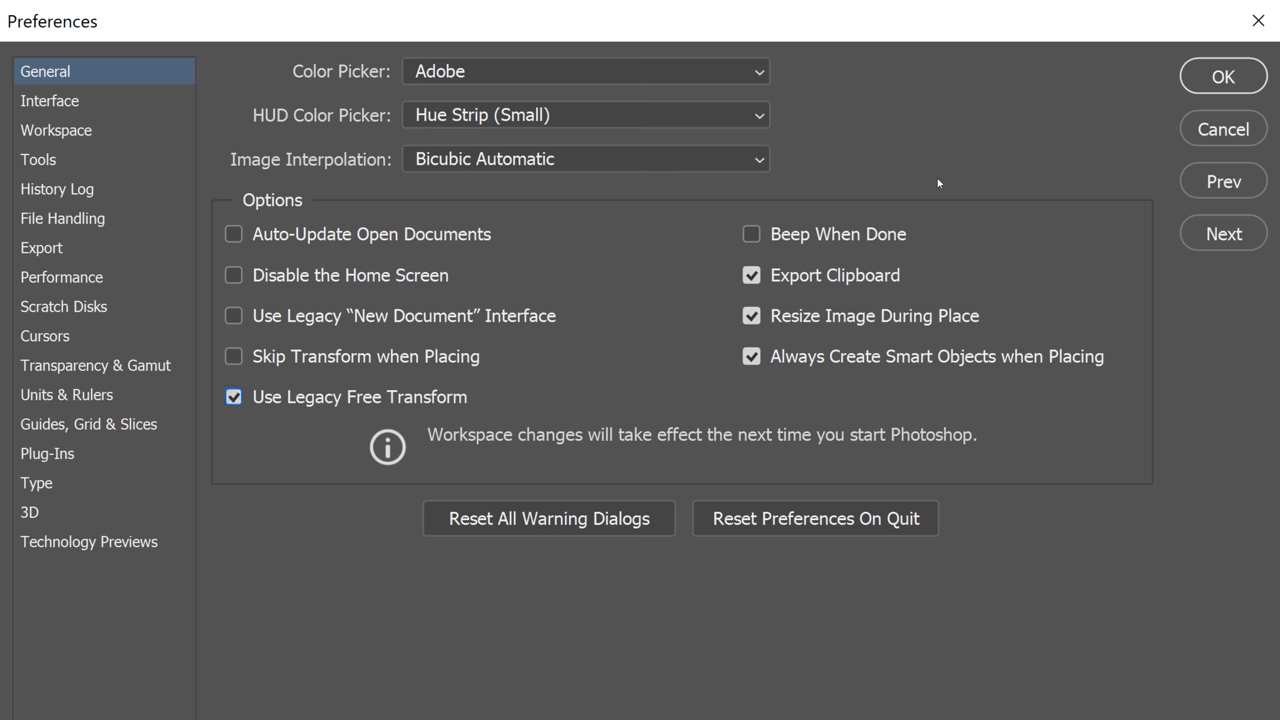
click(1222, 76)
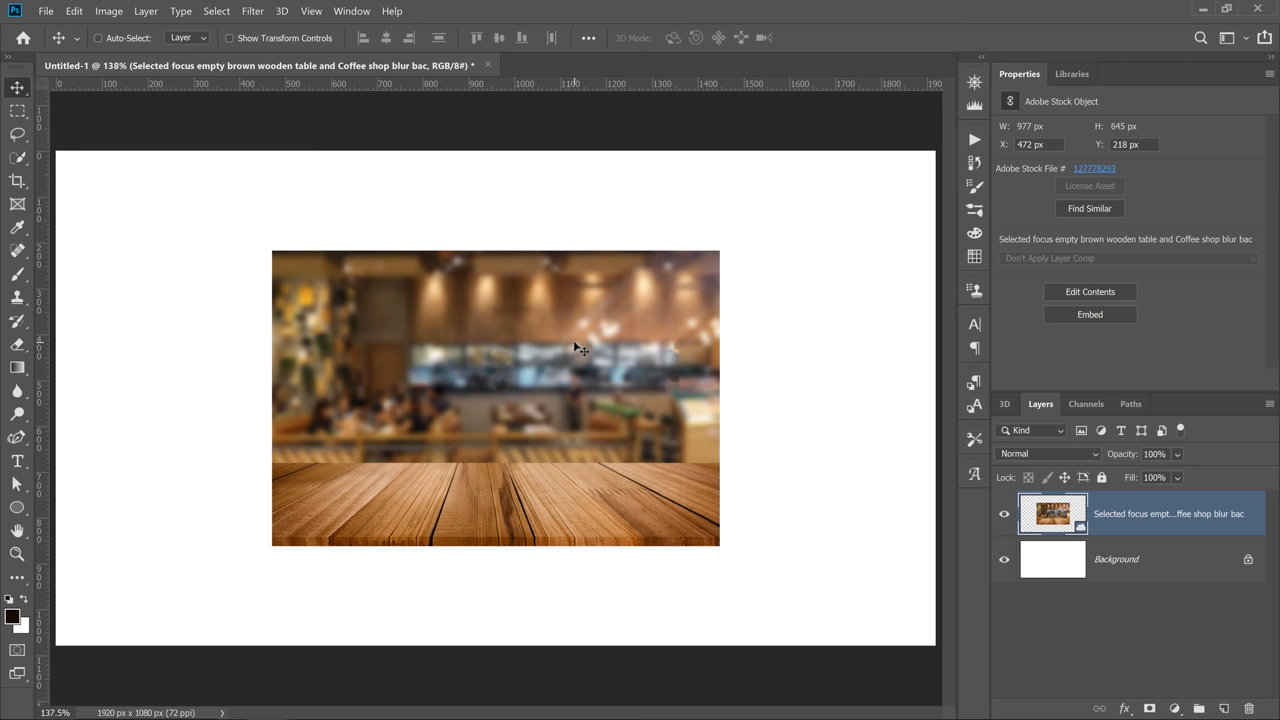
Free-transform the photo again, squashing it to a narrow strip then stretching it back squarish, unconstrained.
key(ctrl+t)
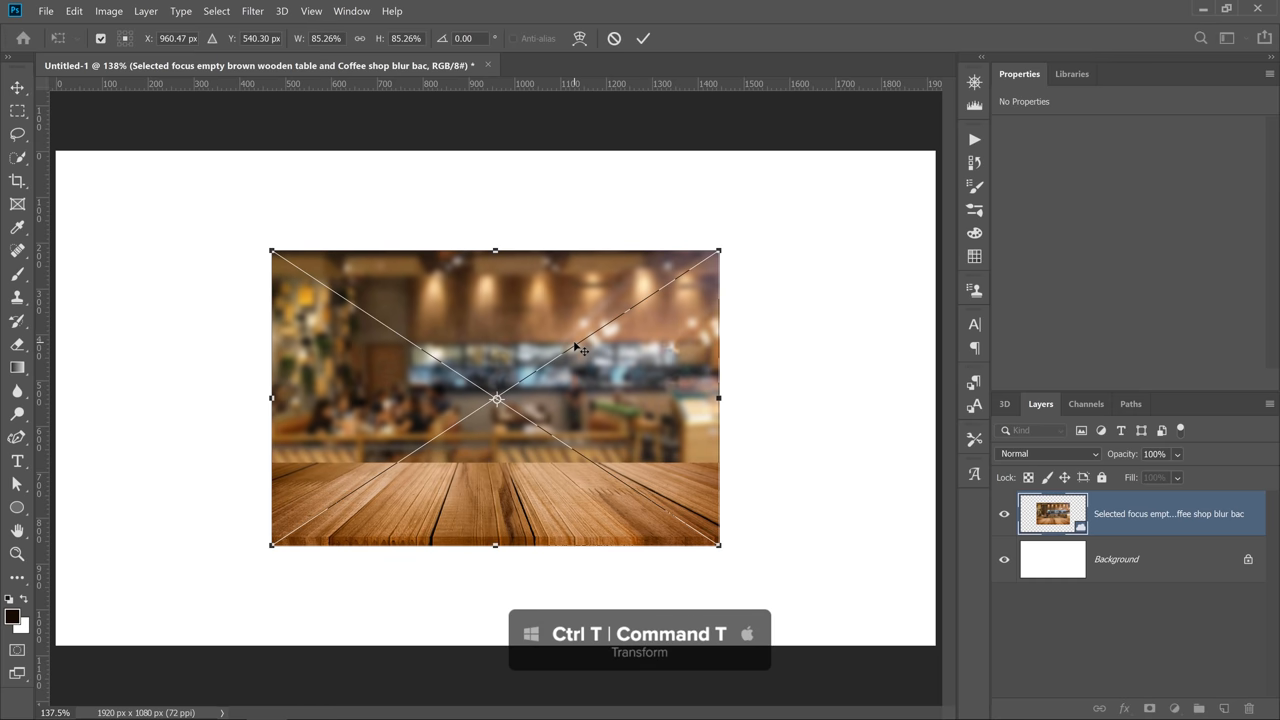
drag(272, 400, 532, 400)
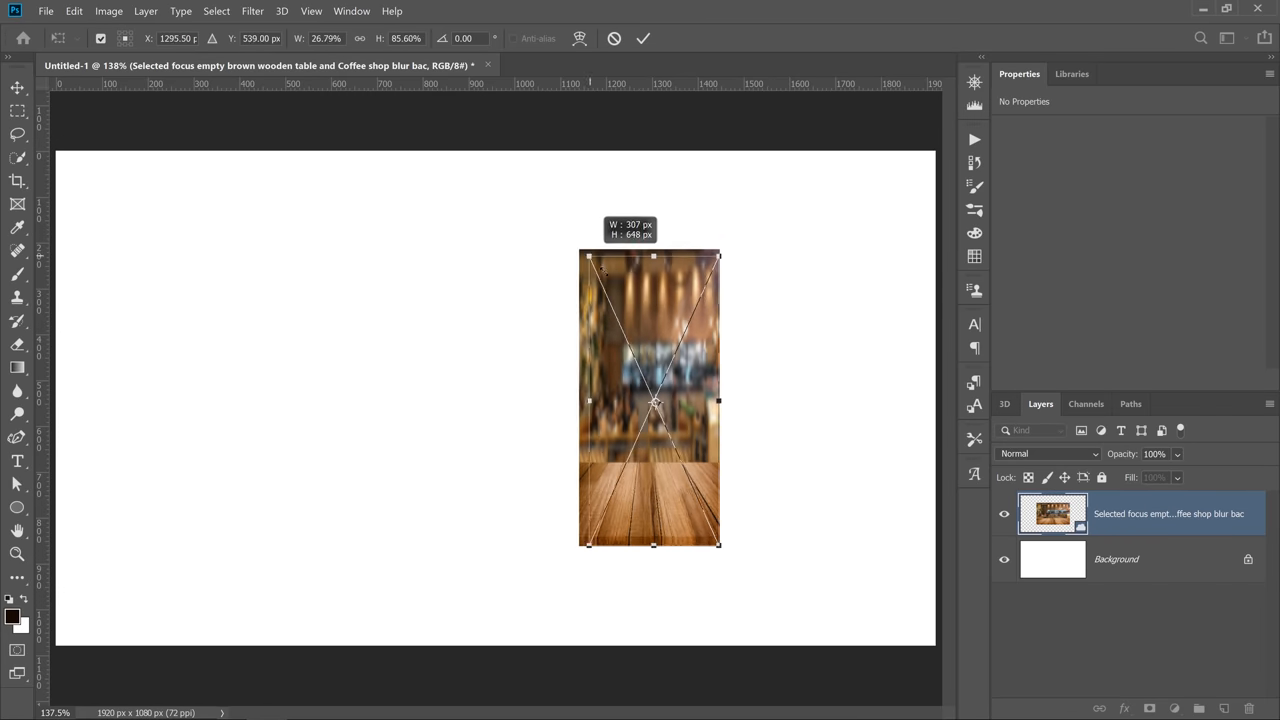
drag(588, 400, 432, 400)
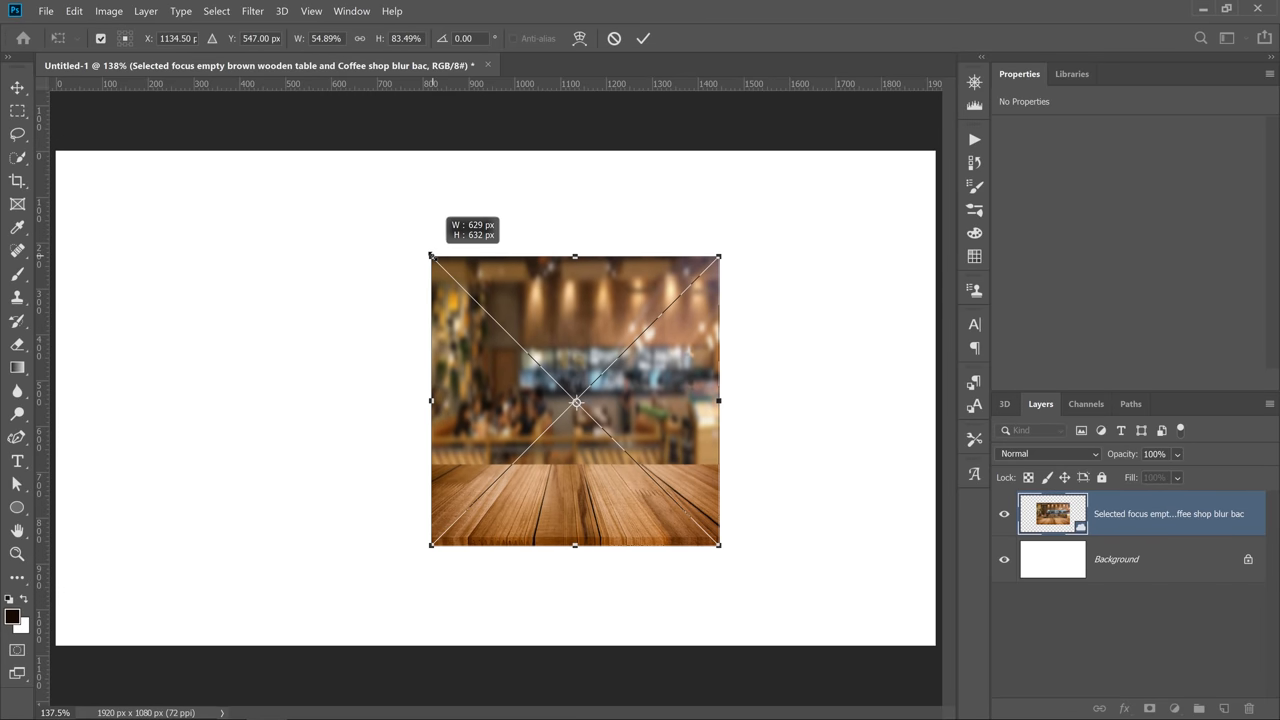